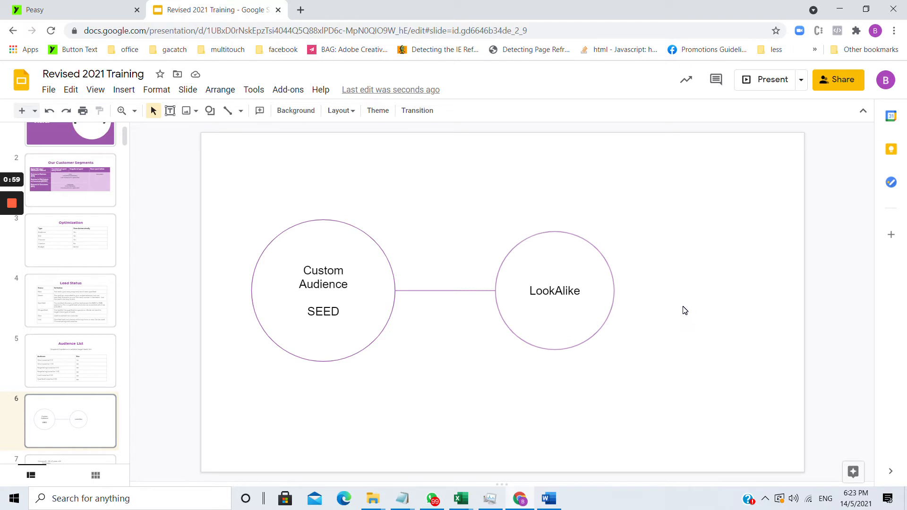
mouse_move(283, 230)
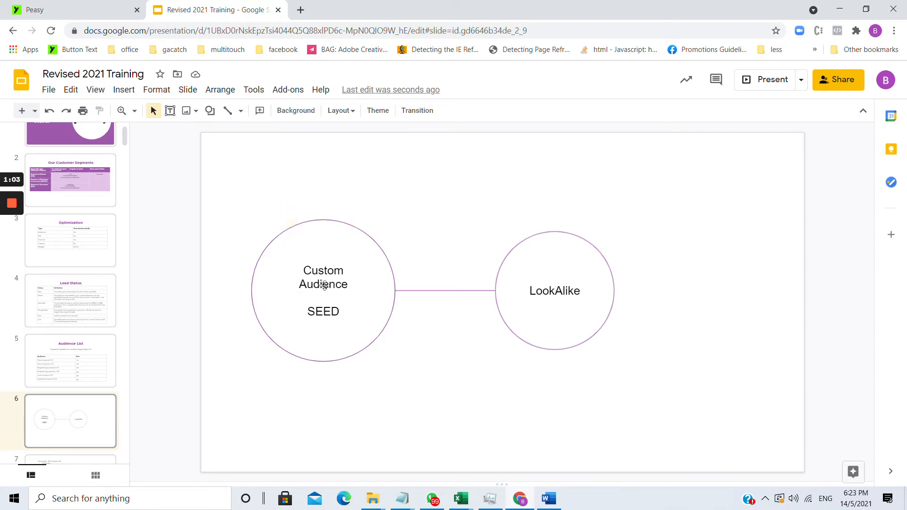
mouse_move(586, 279)
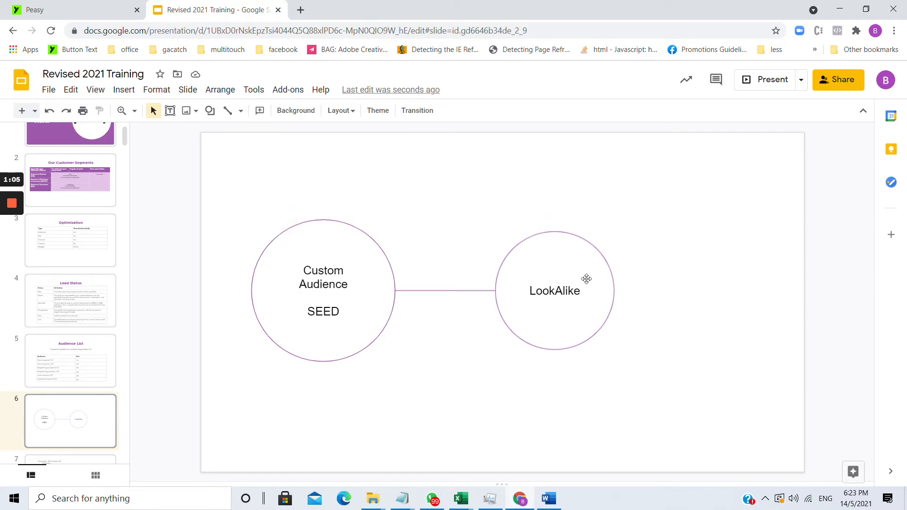
mouse_move(597, 272)
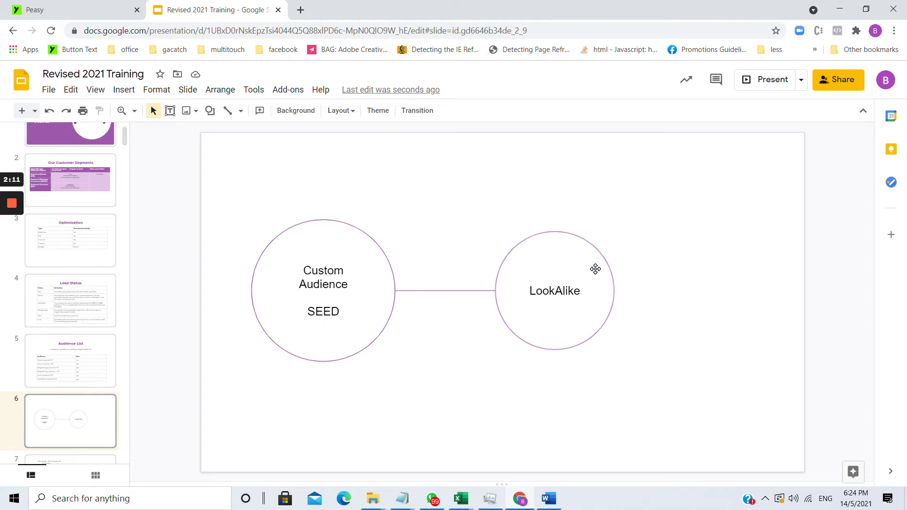
mouse_move(400, 270)
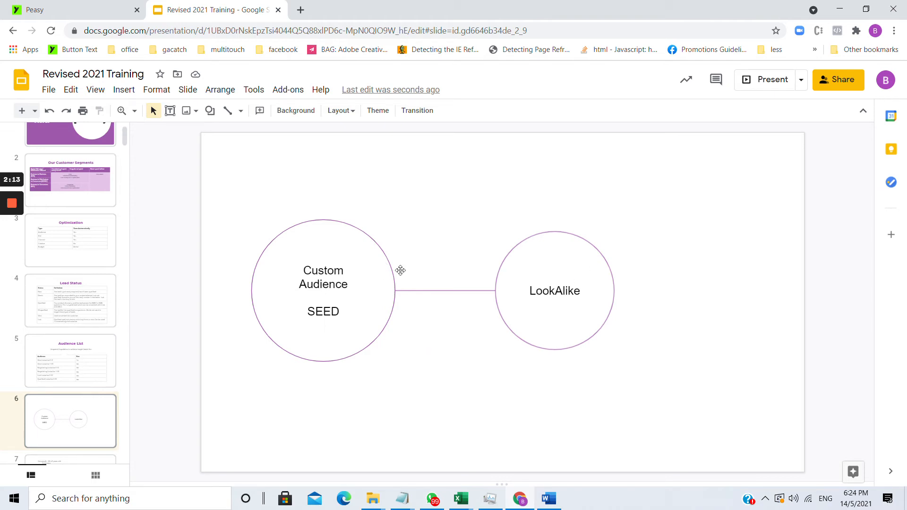
mouse_move(272, 285)
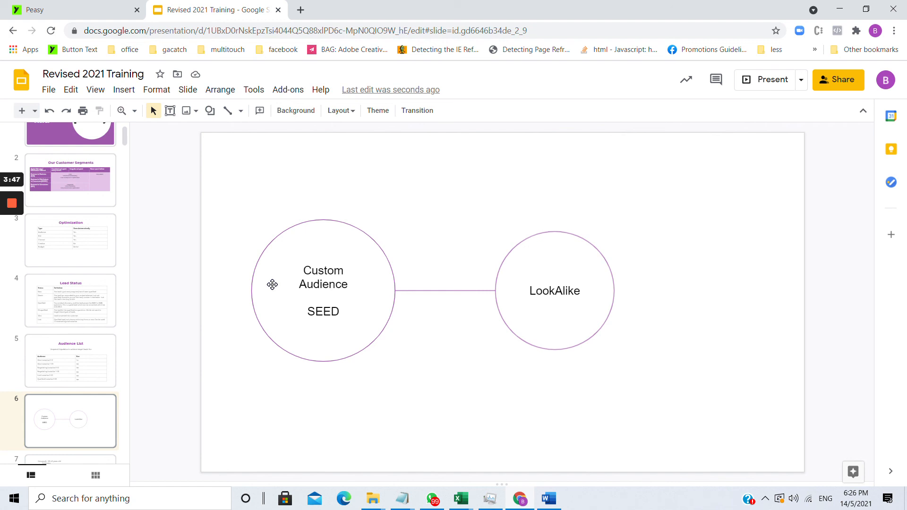
mouse_move(321, 289)
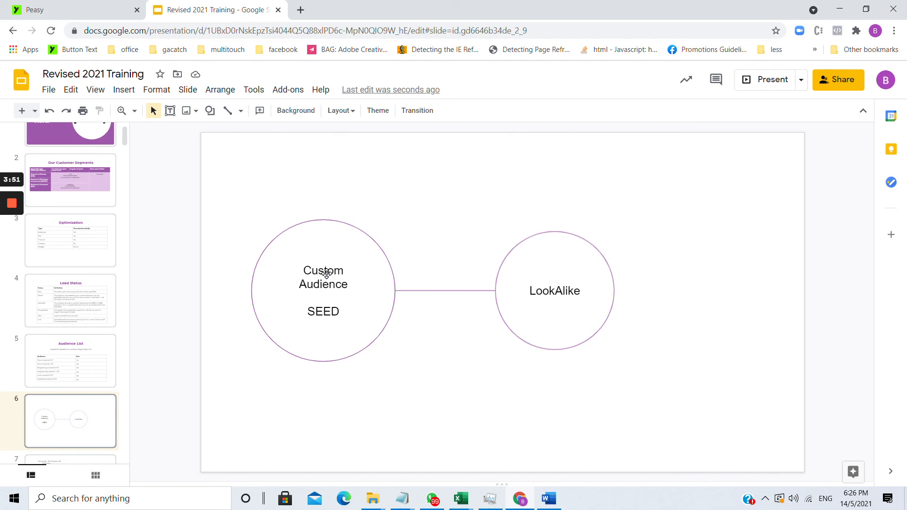
mouse_move(430, 165)
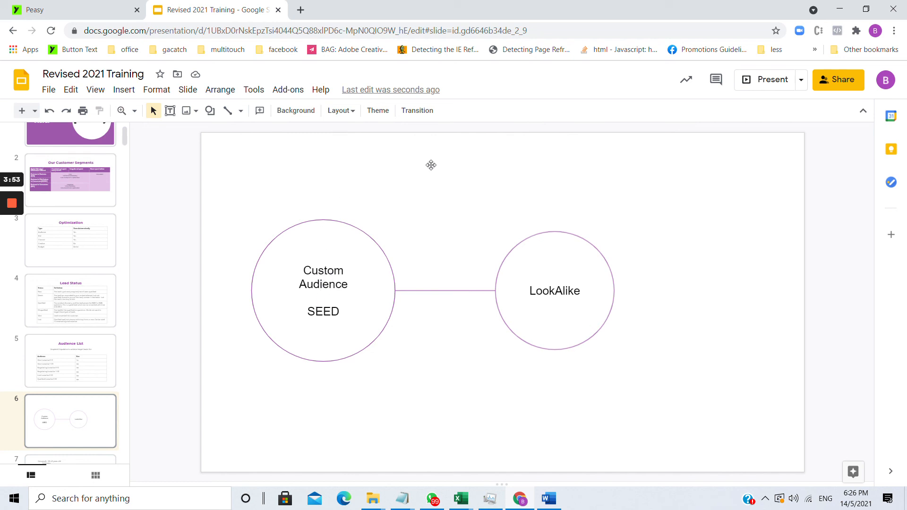